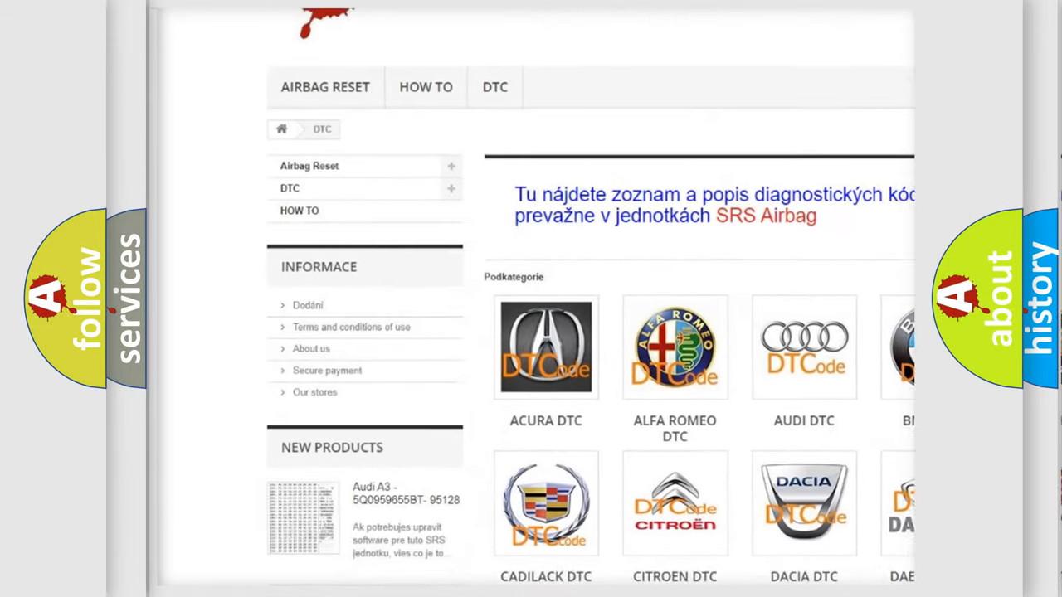
scroll("down", 3)
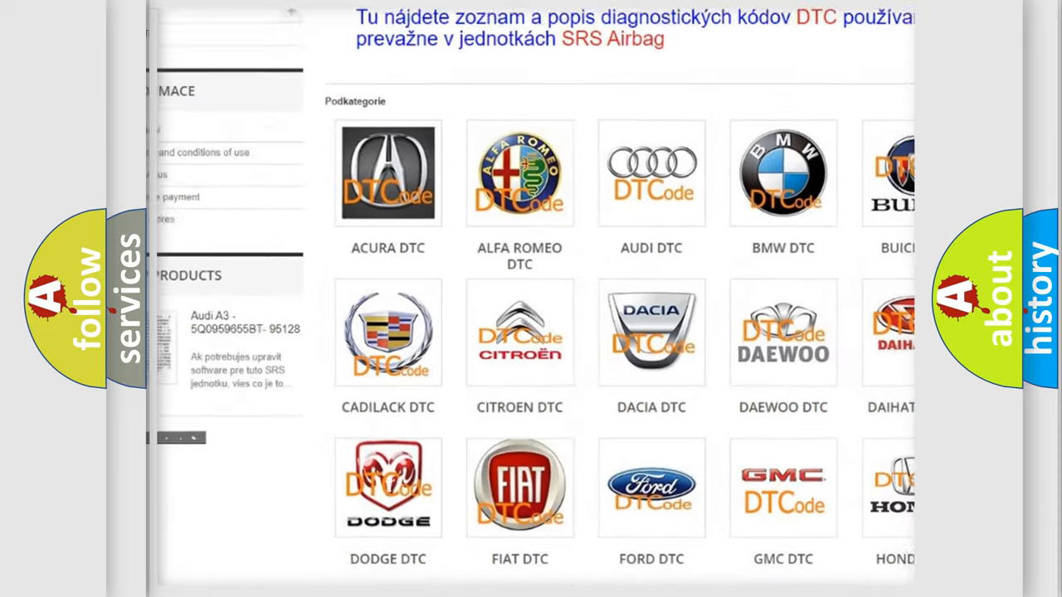
scroll("down", 3)
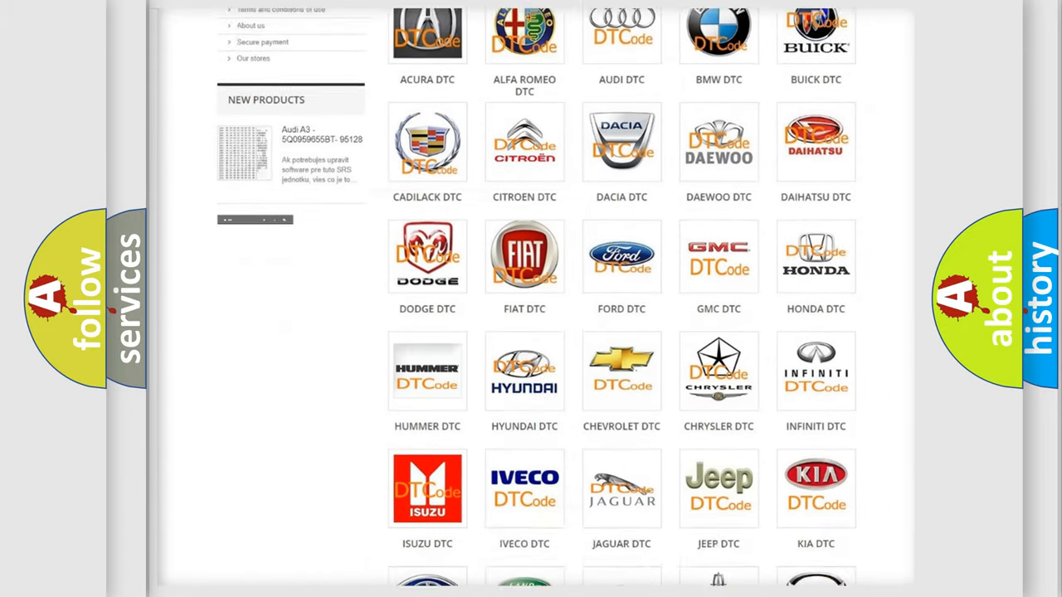
scroll("down", 3)
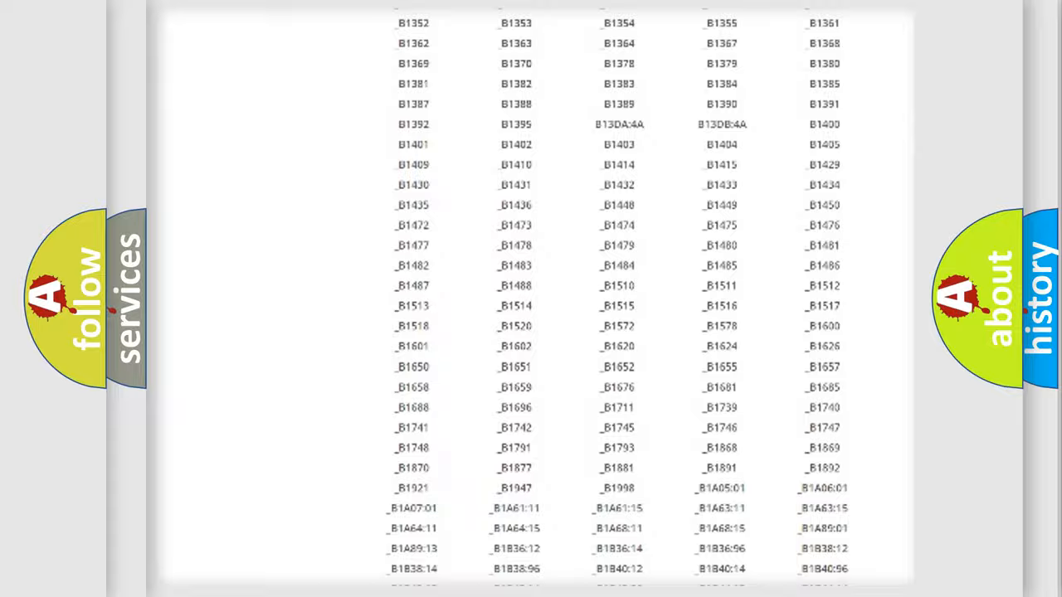
scroll("up", 3)
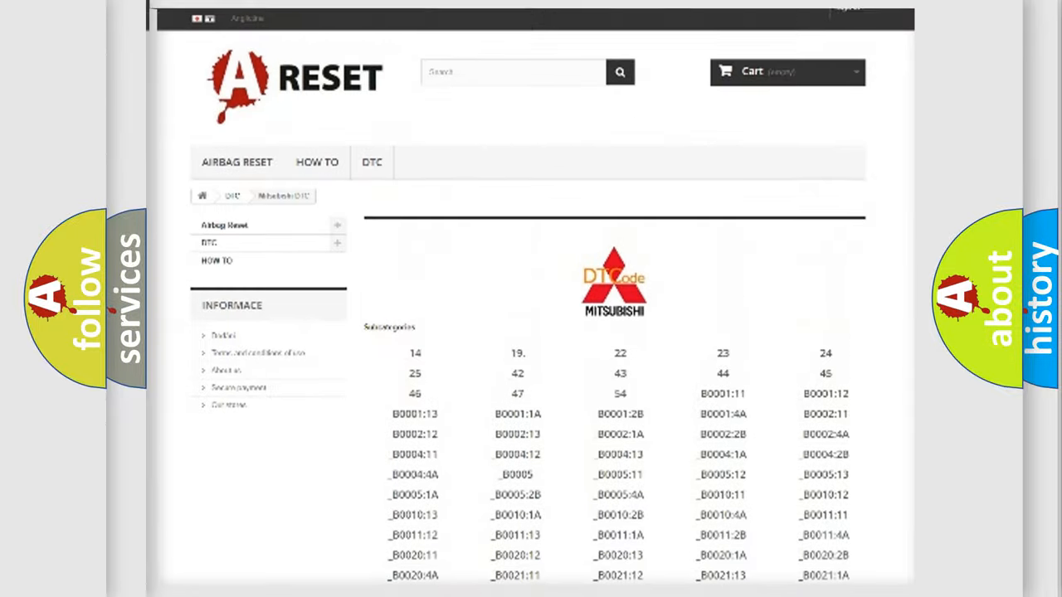